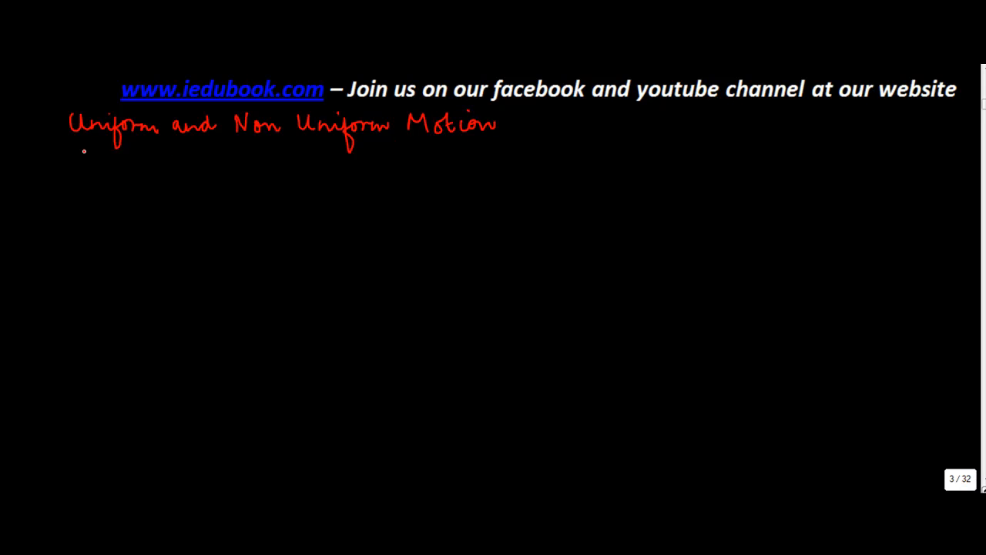
# Step: Underline the 'Uniform and Non Uniform Motion' heading and begin writing 'Jogging / Tread' below
pyautogui.moveTo(69, 144); pyautogui.dragTo(389, 151)
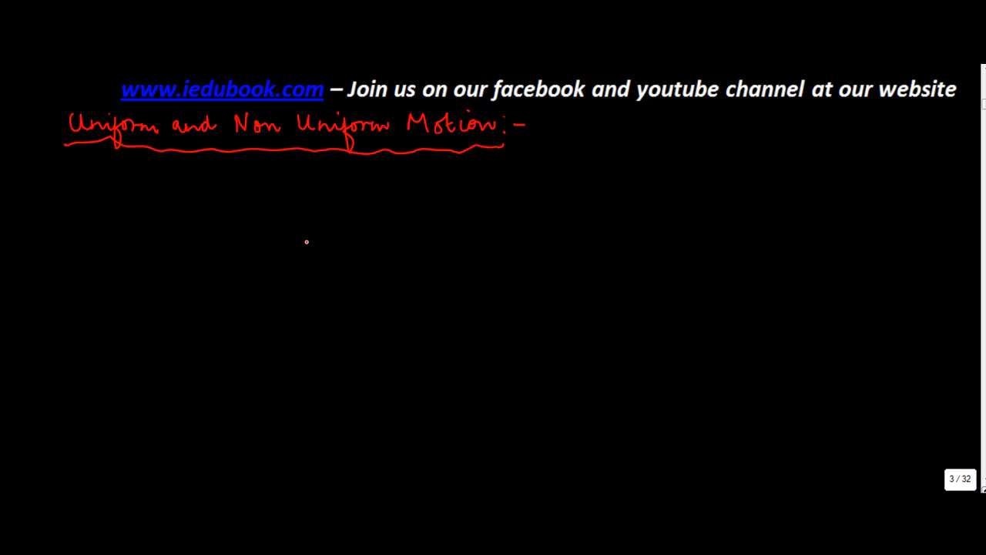
pyautogui.moveTo(257, 264)
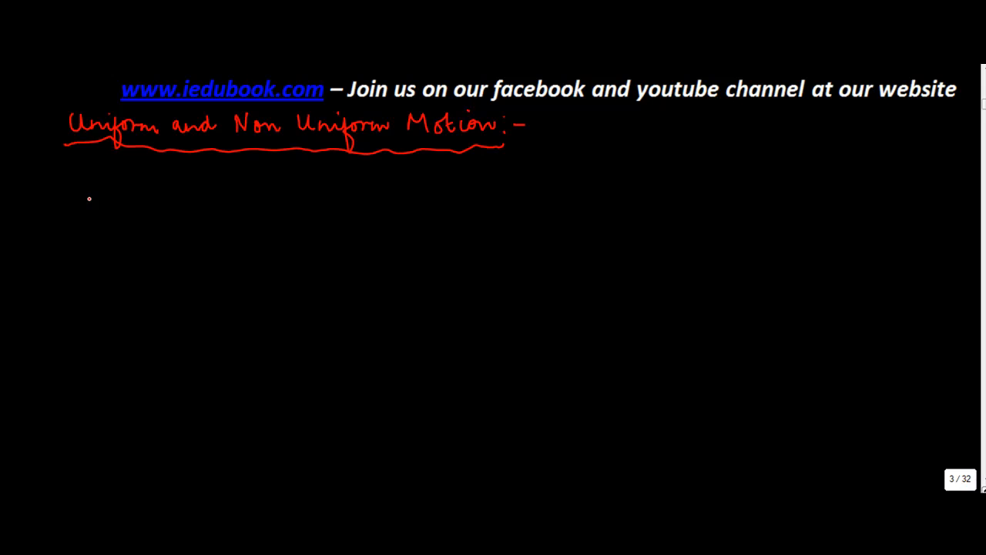
pyautogui.moveTo(88, 189); pyautogui.dragTo(115, 200)
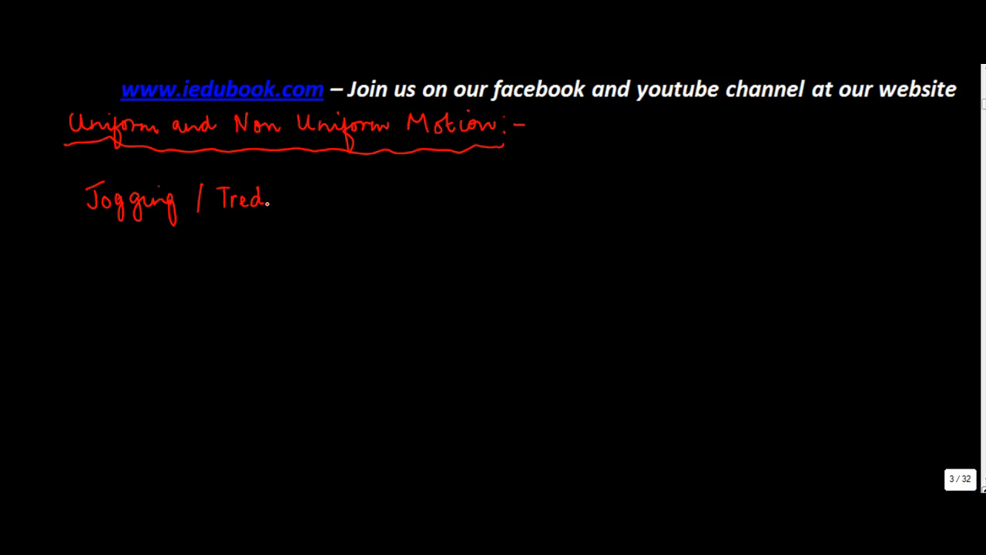
# Step: Finish 'Jogging / Treadmill', then draw a jogger with a dotted path labelled 50m
pyautogui.moveTo(273, 197); pyautogui.dragTo(316, 196)
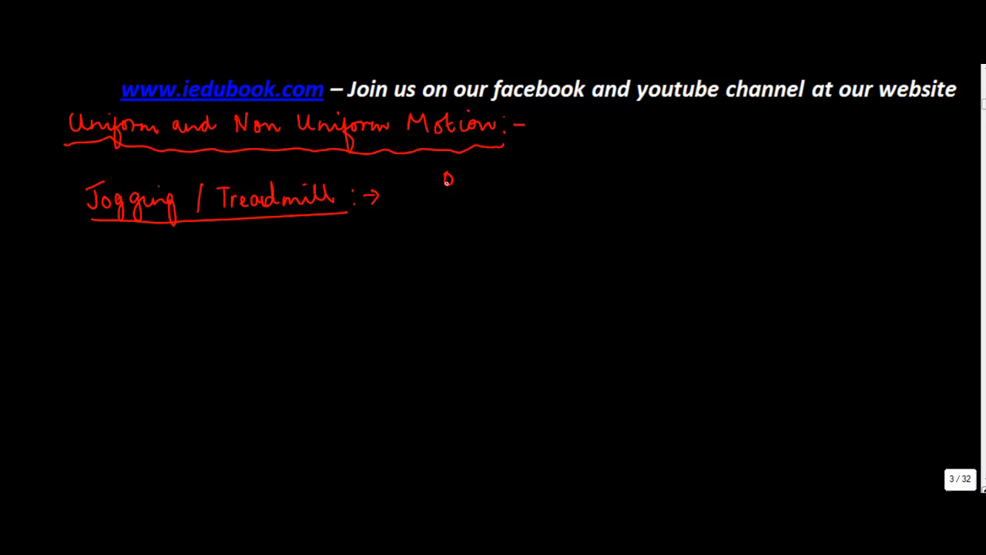
pyautogui.moveTo(448, 181); pyautogui.dragTo(451, 219)
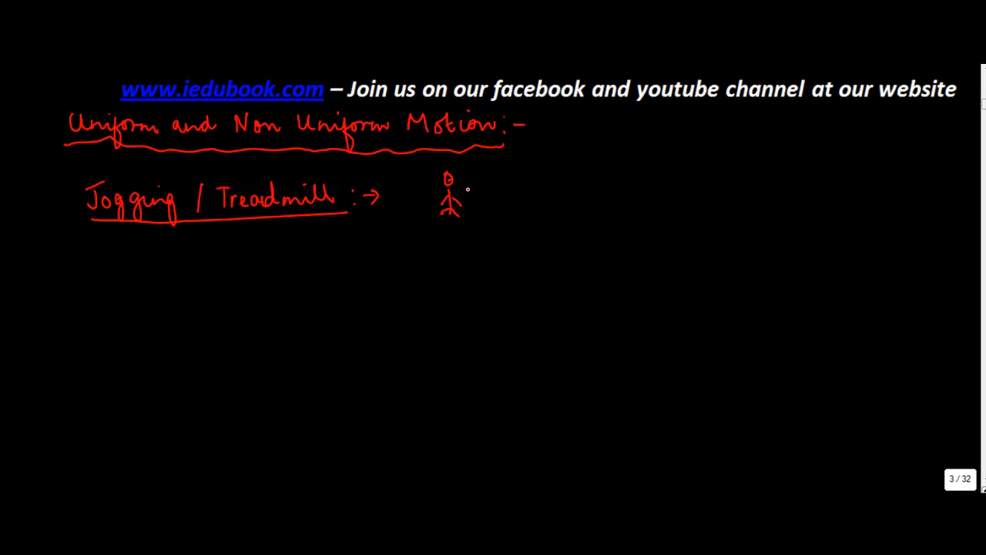
pyautogui.moveTo(462, 210); pyautogui.dragTo(551, 210)
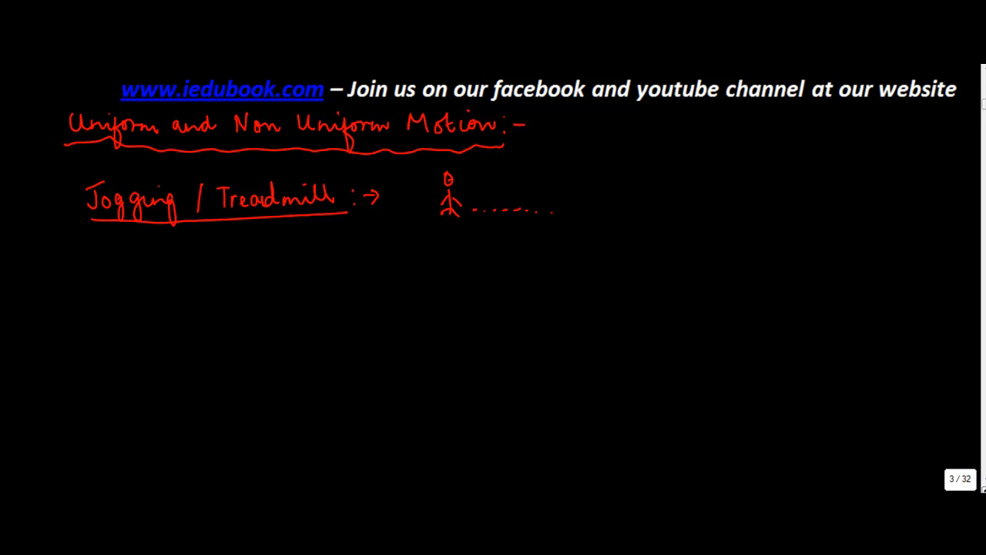
pyautogui.moveTo(550, 208); pyautogui.dragTo(636, 208)
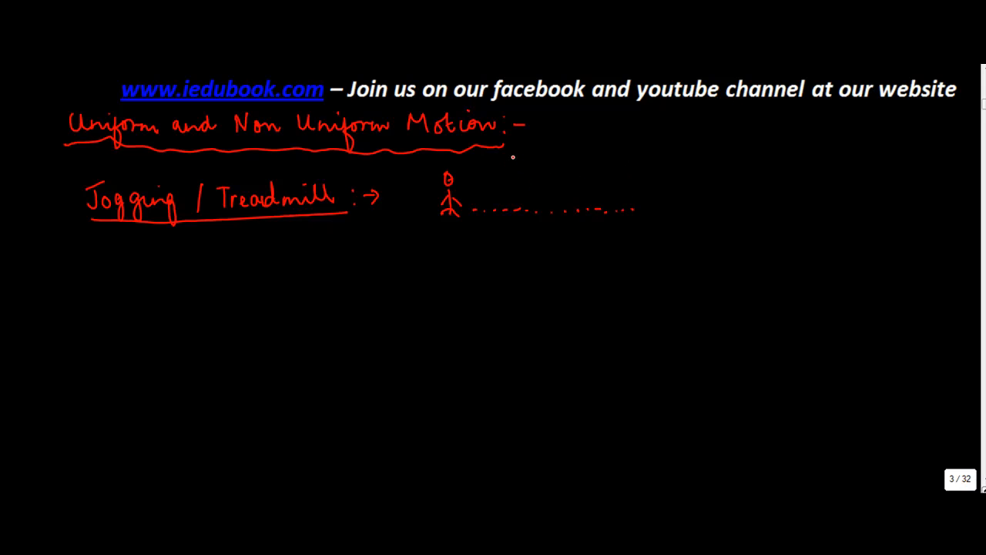
pyautogui.moveTo(512, 159); pyautogui.dragTo(582, 162)
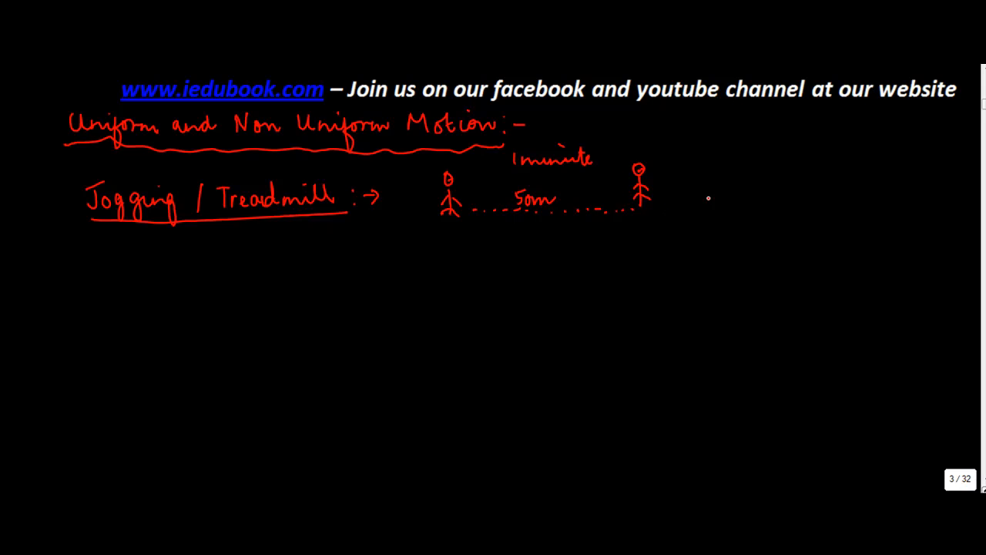
# Step: Add joggers for the 30m and 20m stretches, label '1 min', and list the distances
pyautogui.moveTo(663, 204); pyautogui.dragTo(732, 204)
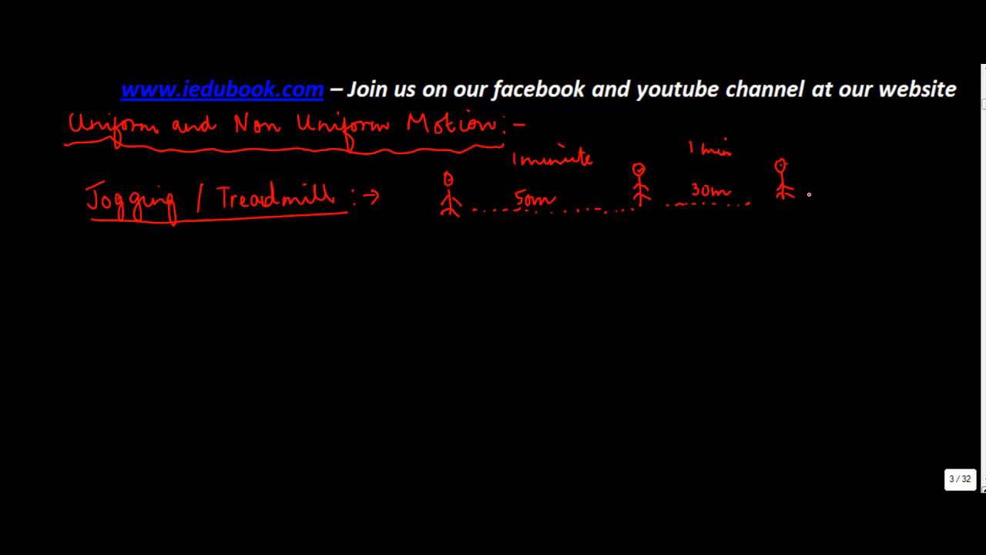
pyautogui.moveTo(801, 201); pyautogui.dragTo(871, 201)
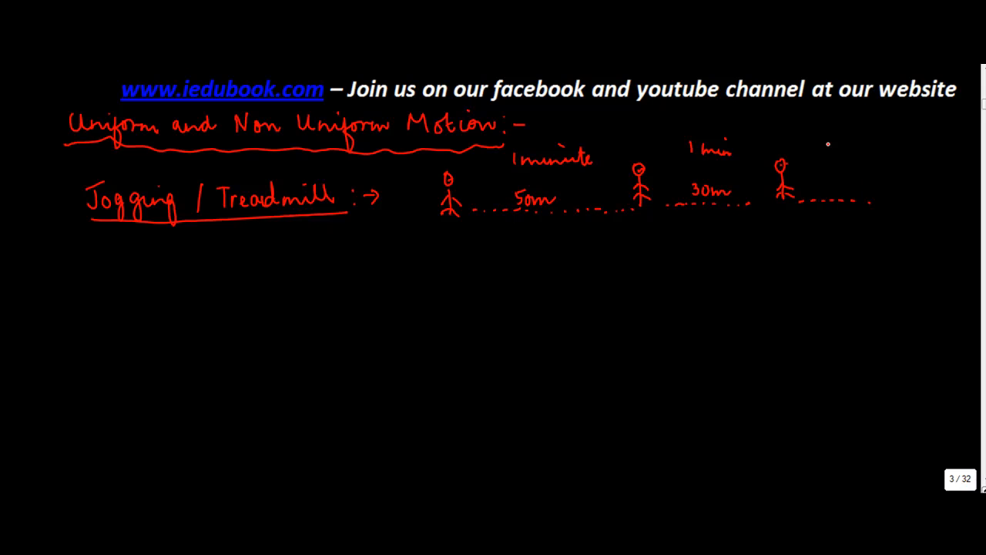
pyautogui.write('1 min')
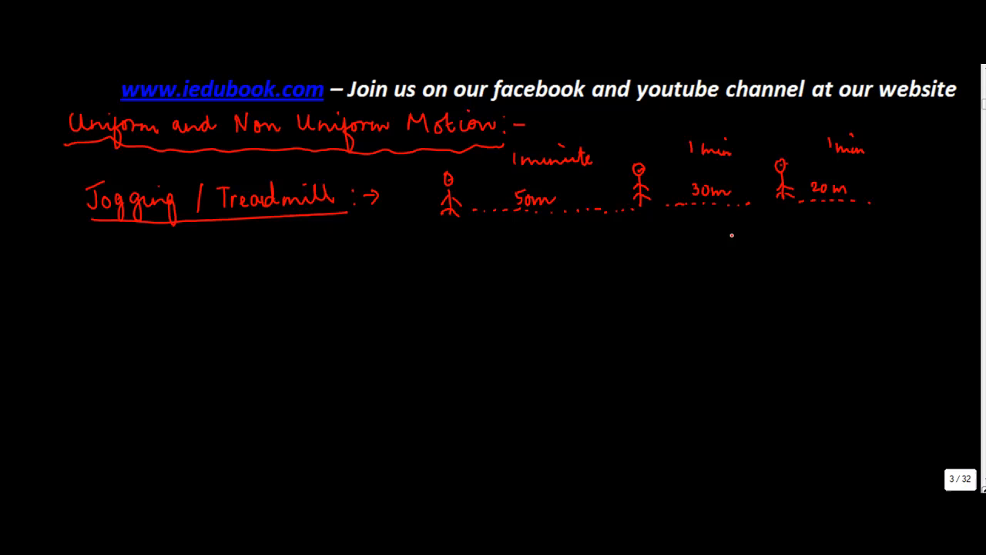
pyautogui.moveTo(432, 235); pyautogui.dragTo(473, 234)
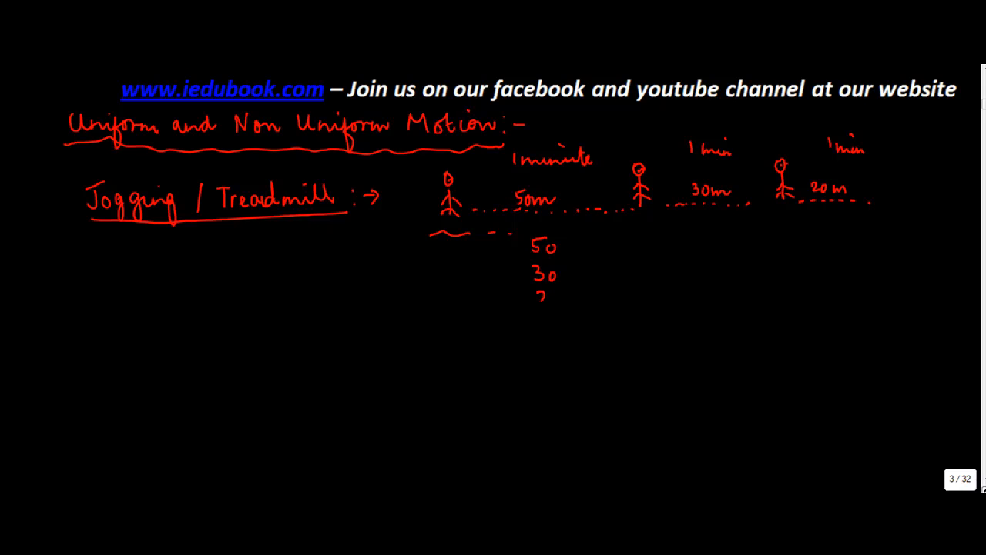
# Step: Mark 50m, 30m, 20m as changing and connect the heading to 'Non uniform Motion'
pyautogui.write('20m')
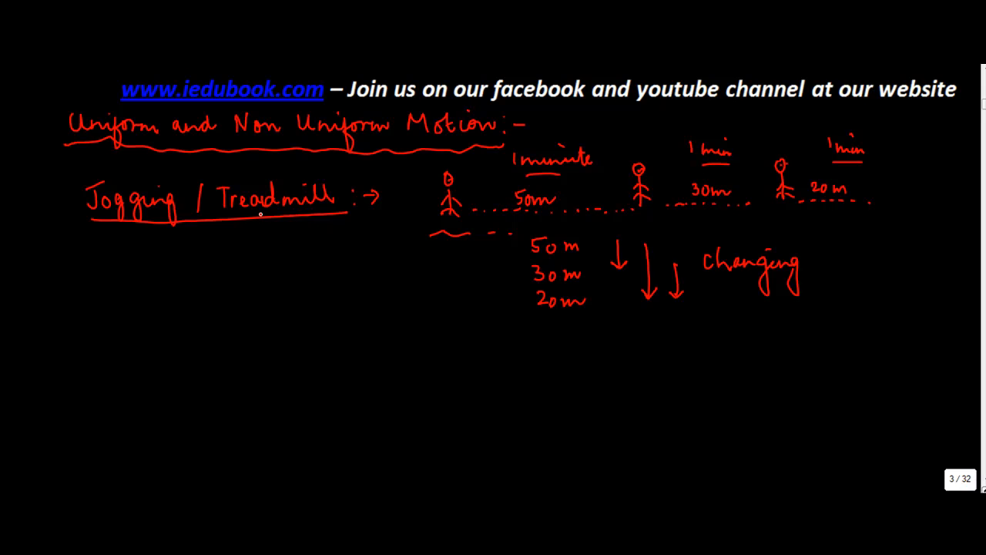
pyautogui.moveTo(262, 143); pyautogui.dragTo(389, 247)
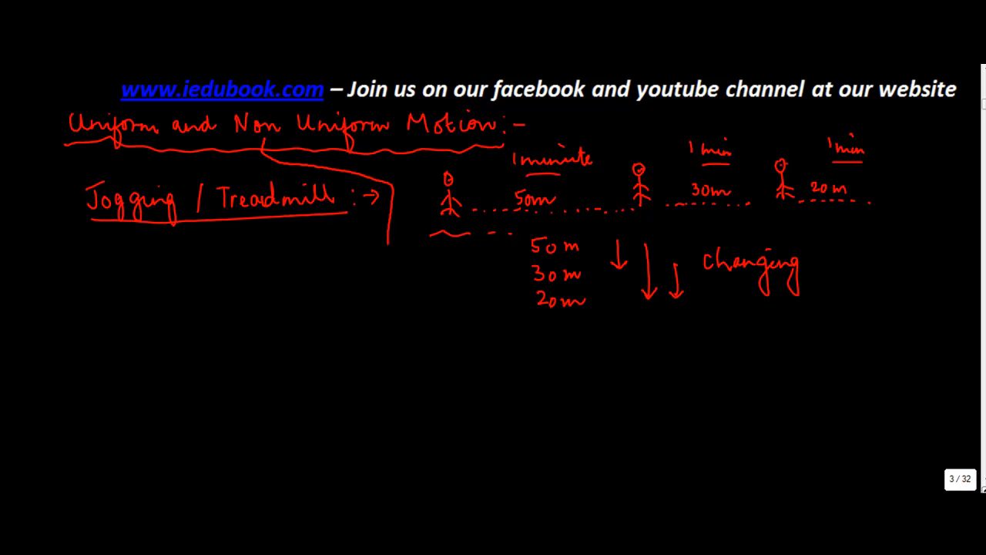
pyautogui.write('No')
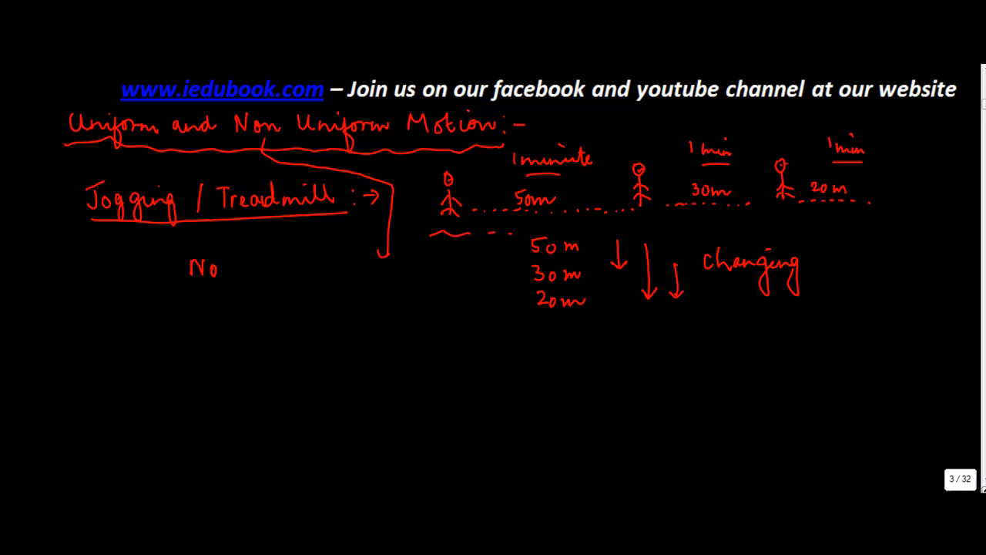
pyautogui.write('Non uniform Motion')
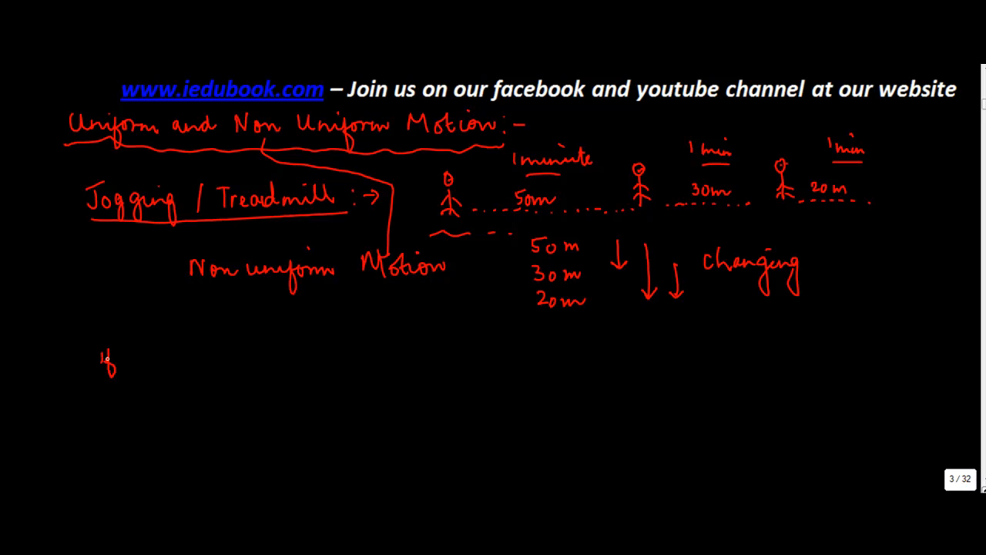
# Step: Start item 4 with the heading 'Escalators at T3 Airport'
pyautogui.moveTo(108, 339); pyautogui.dragTo(108, 377)
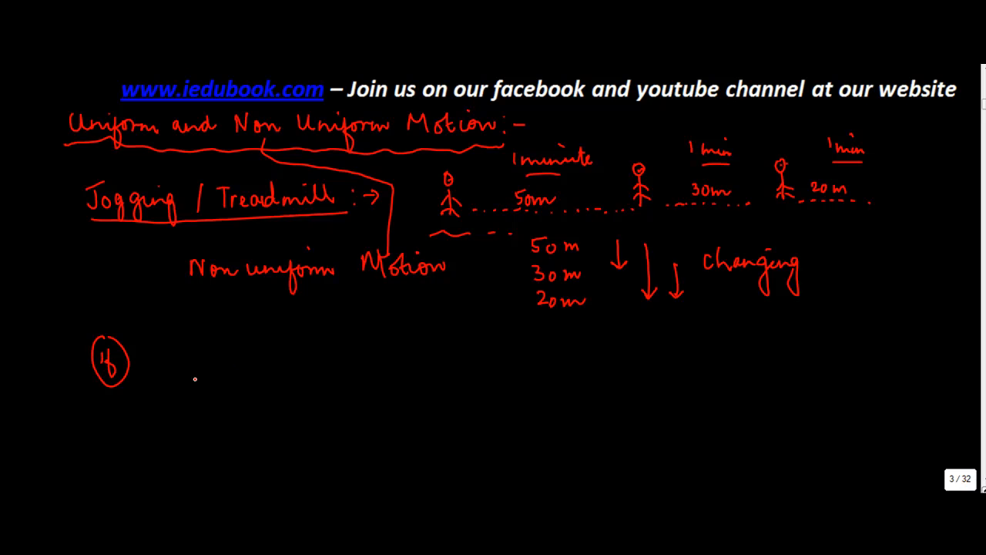
pyautogui.moveTo(194, 378); pyautogui.dragTo(374, 375)
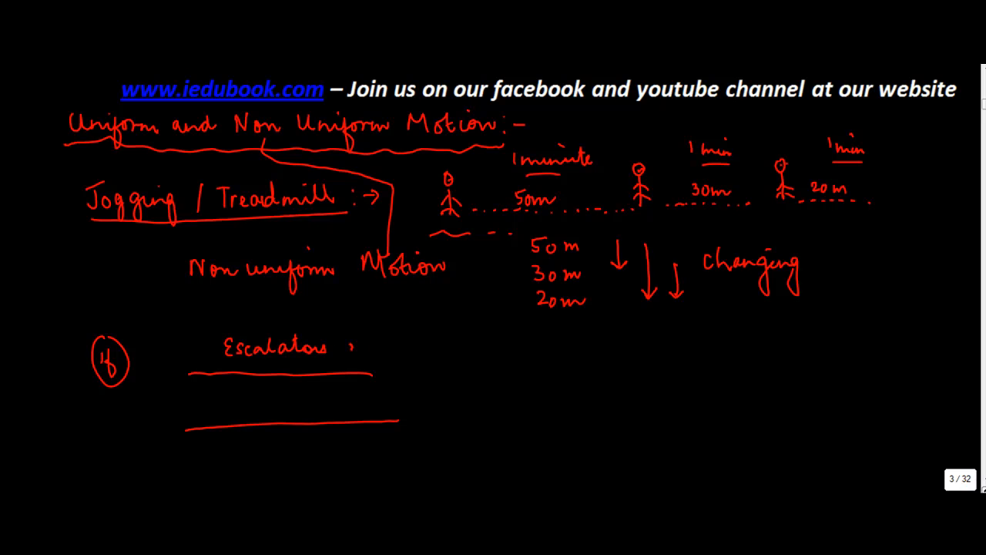
pyautogui.write('at T3 Airport')
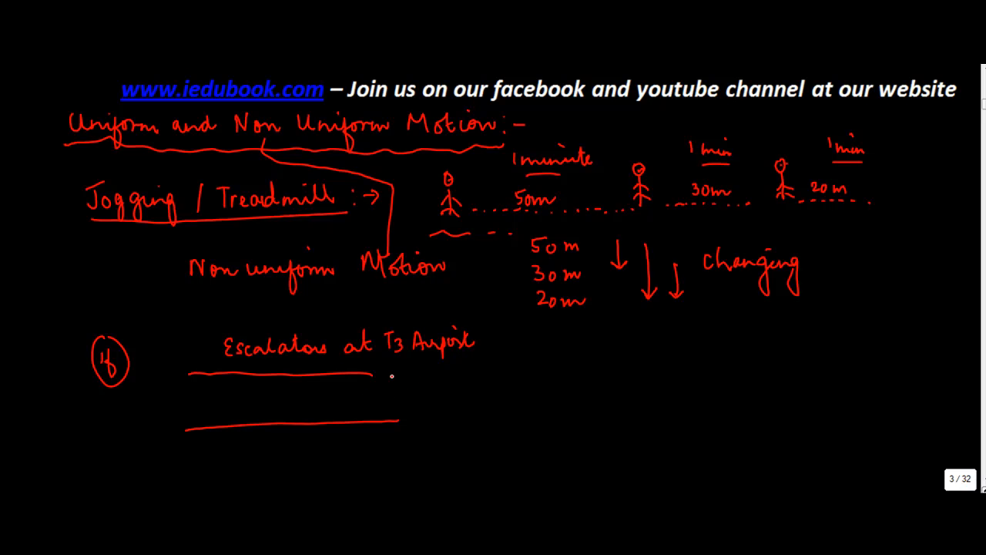
# Step: Draw the escalator rails, steps, movement arrows, a stick figure and a '1 min 30 m' label
pyautogui.moveTo(377, 374); pyautogui.dragTo(593, 366)
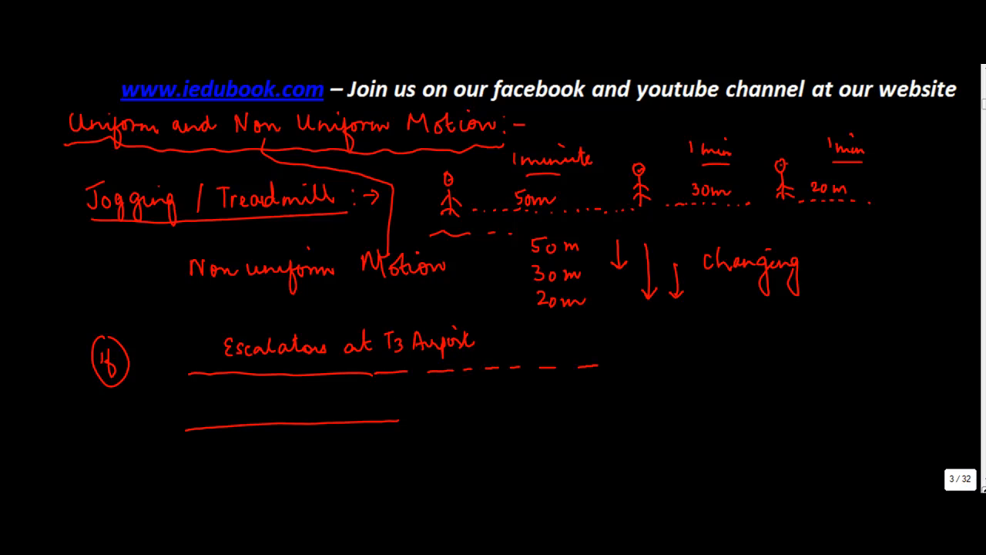
pyautogui.moveTo(400, 421); pyautogui.dragTo(578, 422)
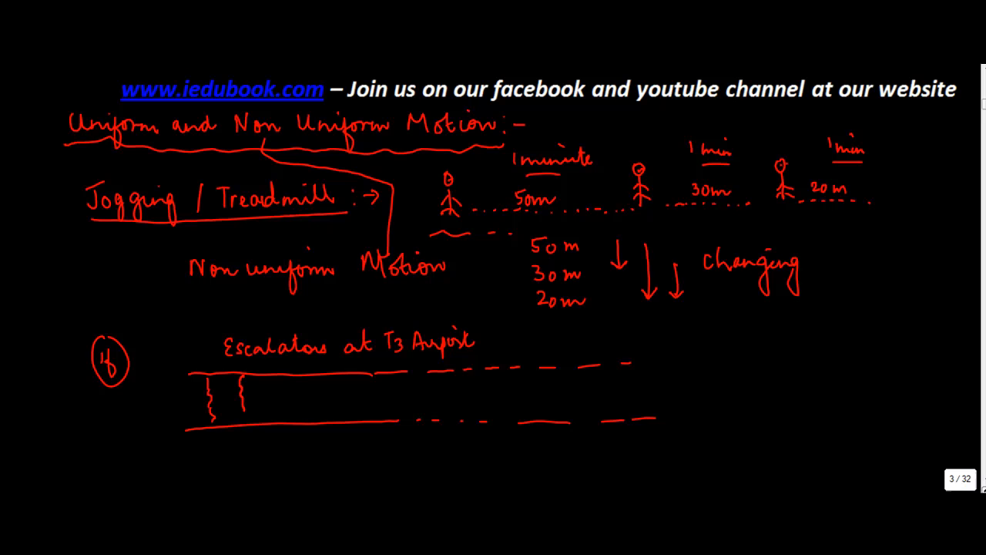
pyautogui.moveTo(266, 398); pyautogui.dragTo(335, 398)
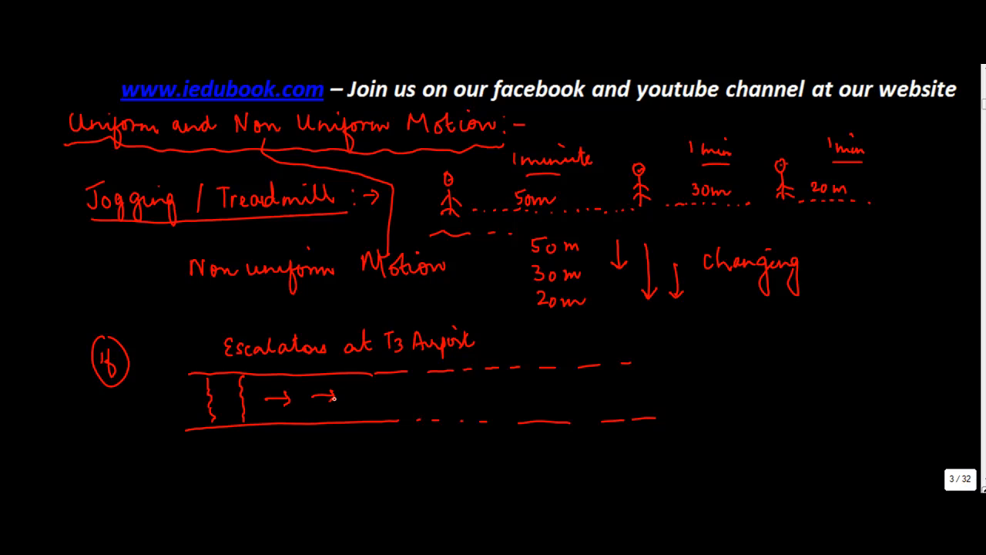
pyautogui.moveTo(354, 394); pyautogui.dragTo(478, 389)
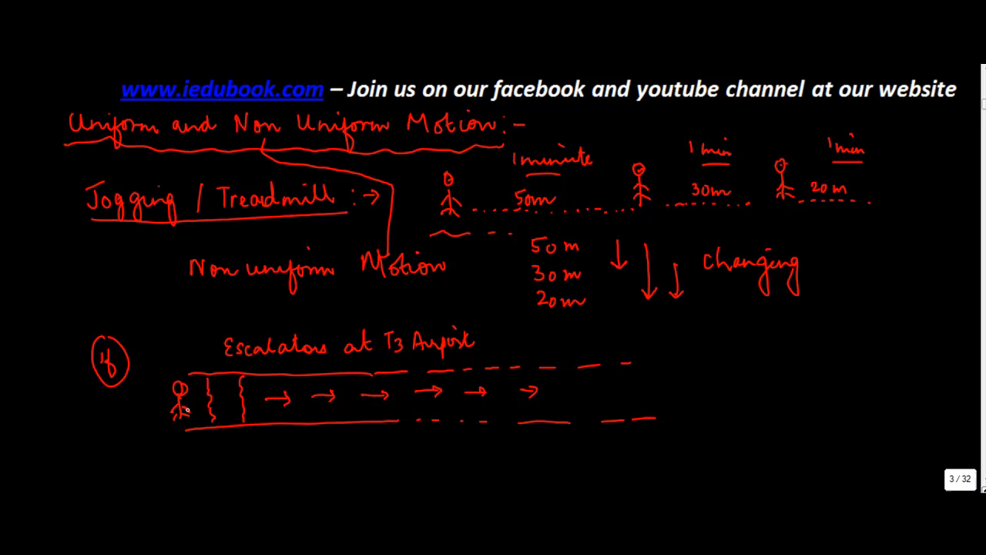
pyautogui.moveTo(196, 447); pyautogui.dragTo(239, 446)
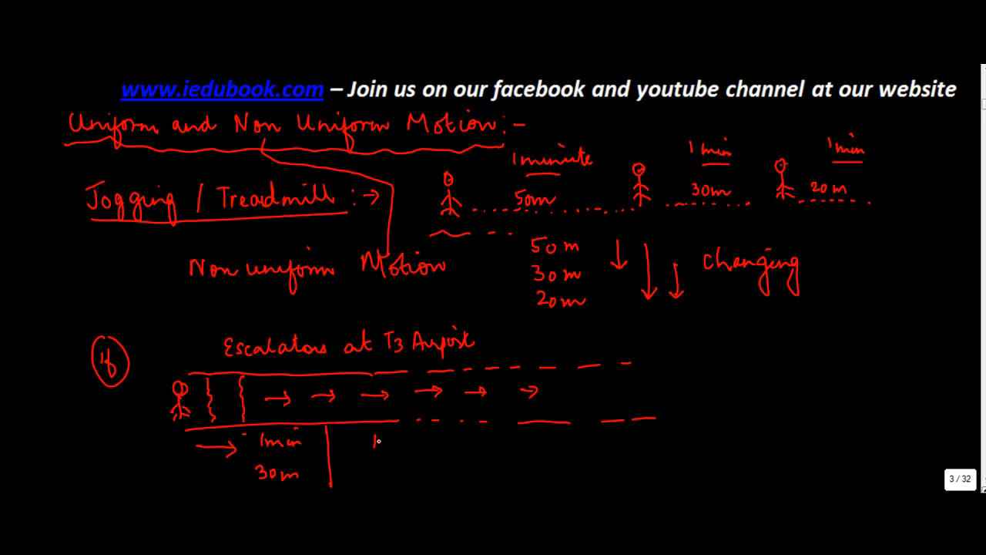
# Step: Label each escalator interval '1min 30m', tick them as '→ same', and write 'Uniform Motion'
pyautogui.write('1min 2')
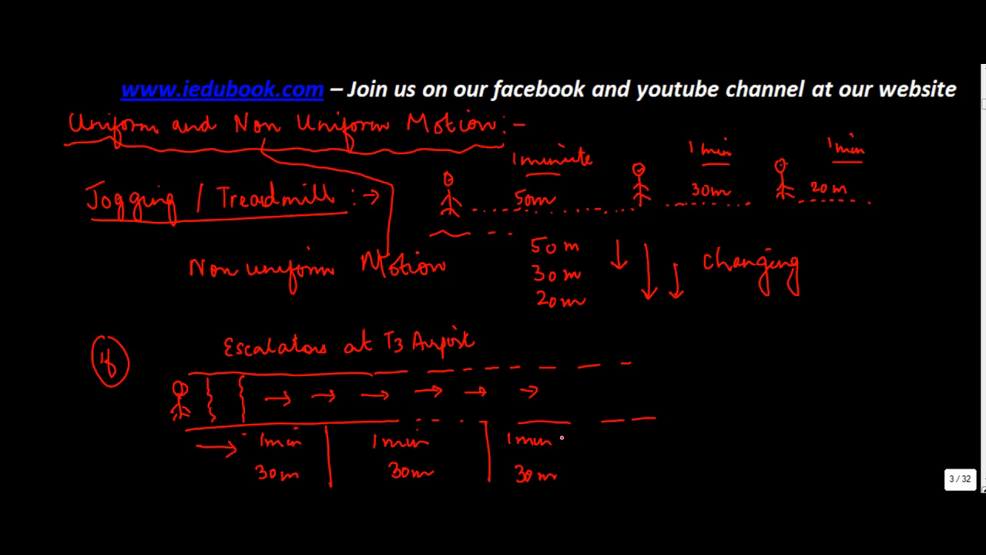
pyautogui.moveTo(561, 441); pyautogui.dragTo(582, 430)
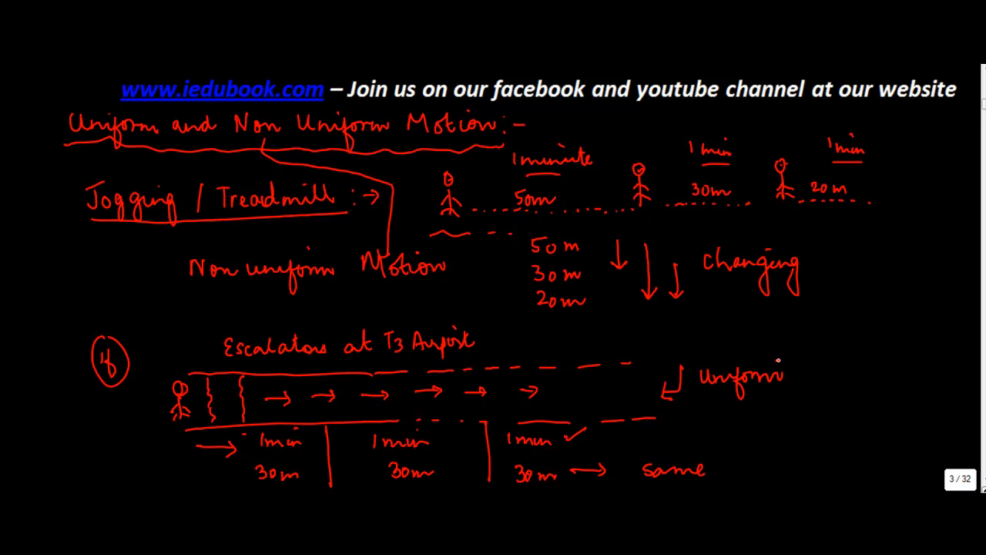
pyautogui.write('Motion')
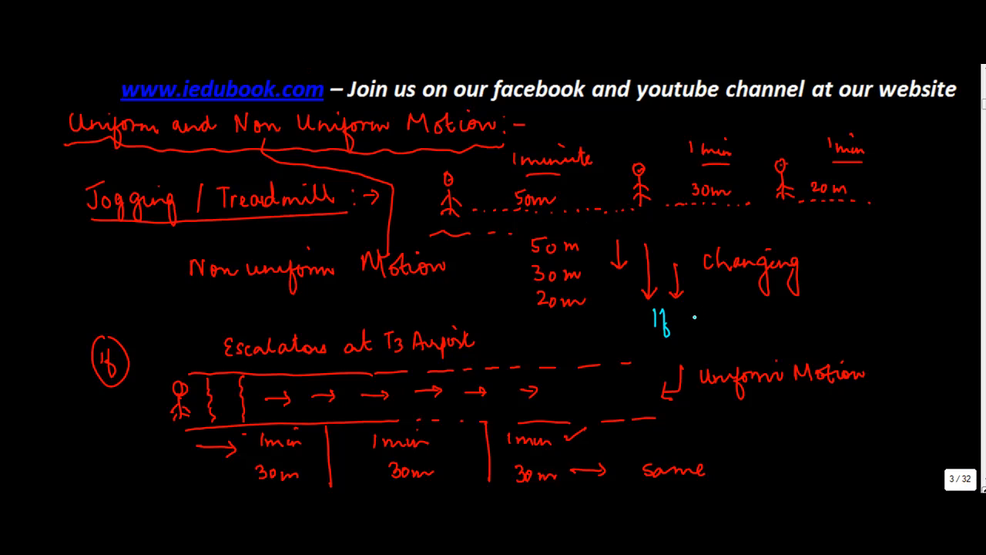
# Step: Write in cyan: 'If the distance covered over fixed times same, object is said to be in'
pyautogui.write('Are dis')
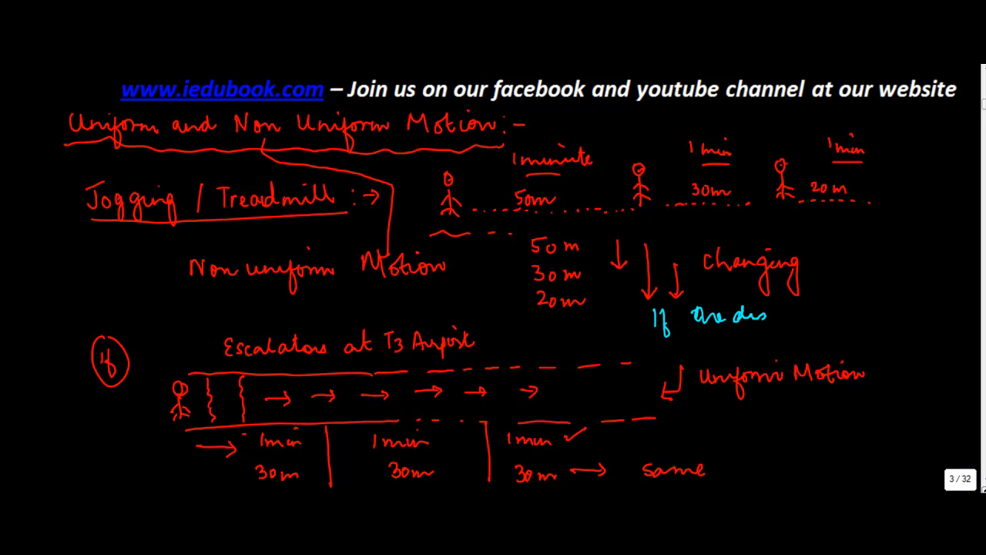
pyautogui.write('distance covered')
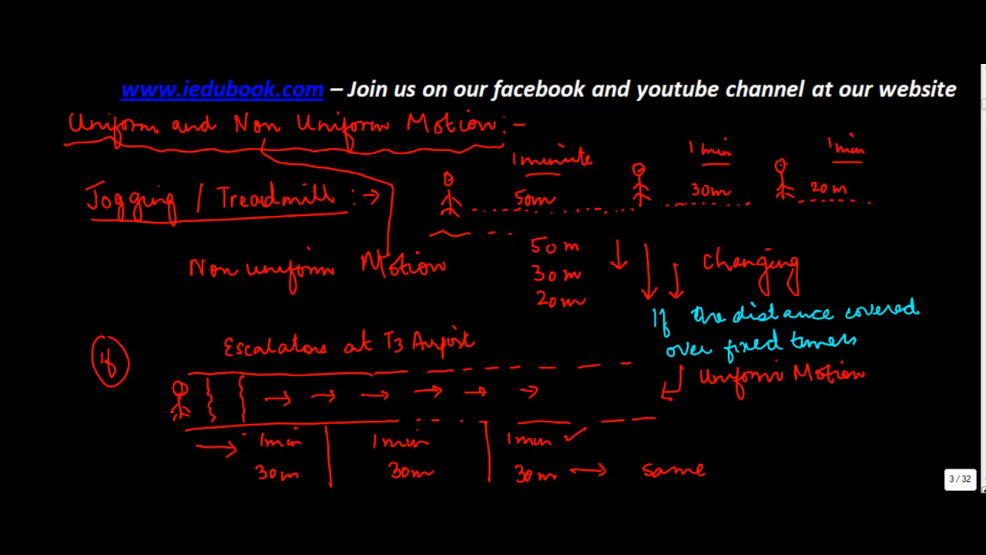
pyautogui.write('same,')
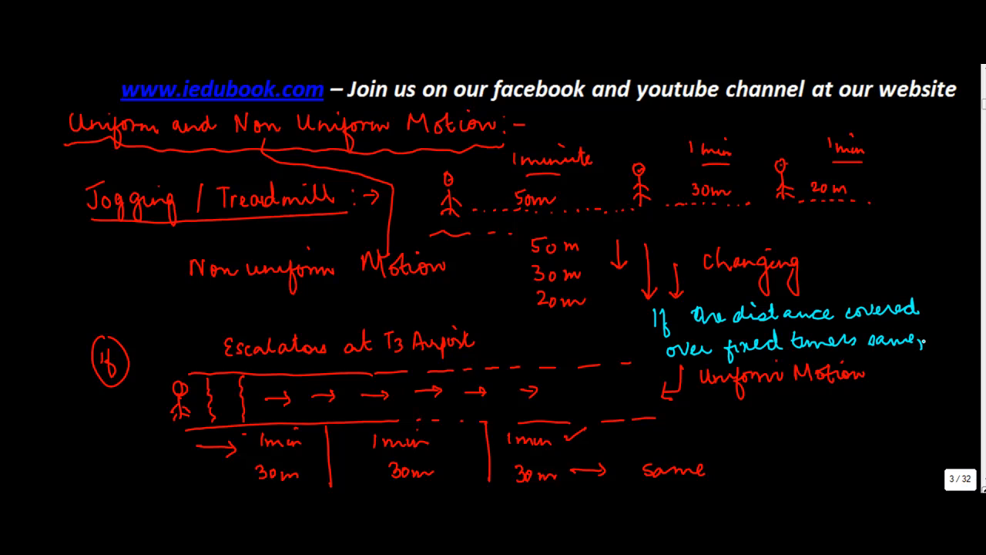
pyautogui.write('object')
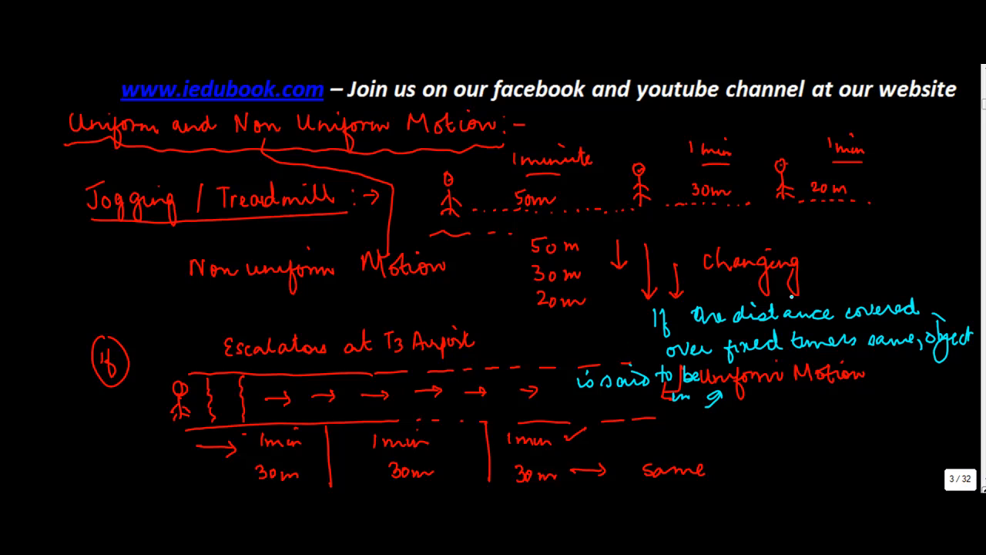
pyautogui.moveTo(850, 281)
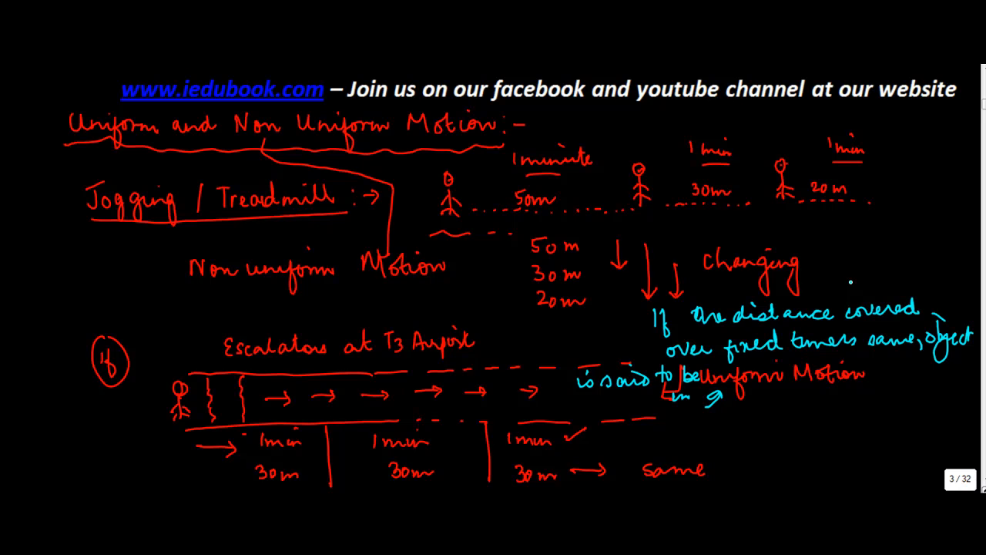